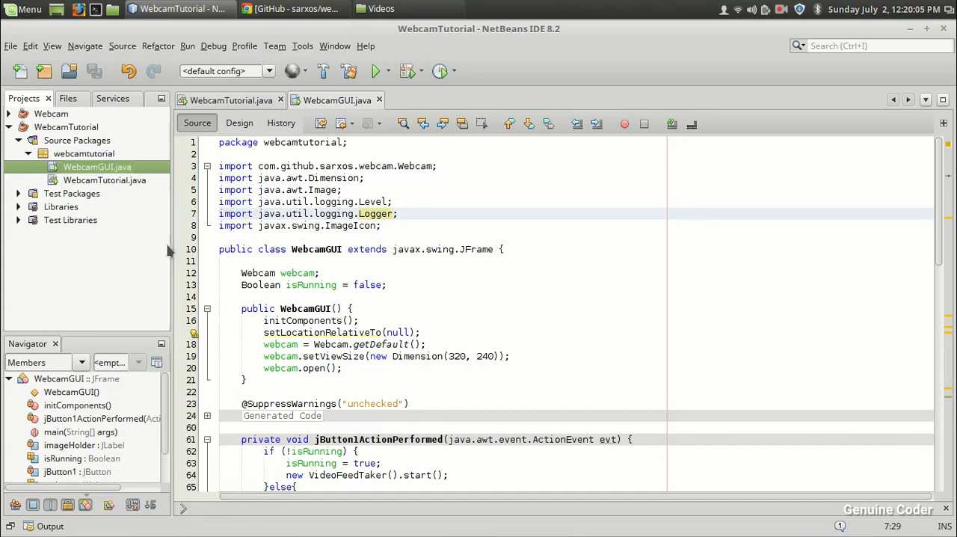
Step: Run the existing webcam project, view the live capture demo and close its window
left_click(375, 70)
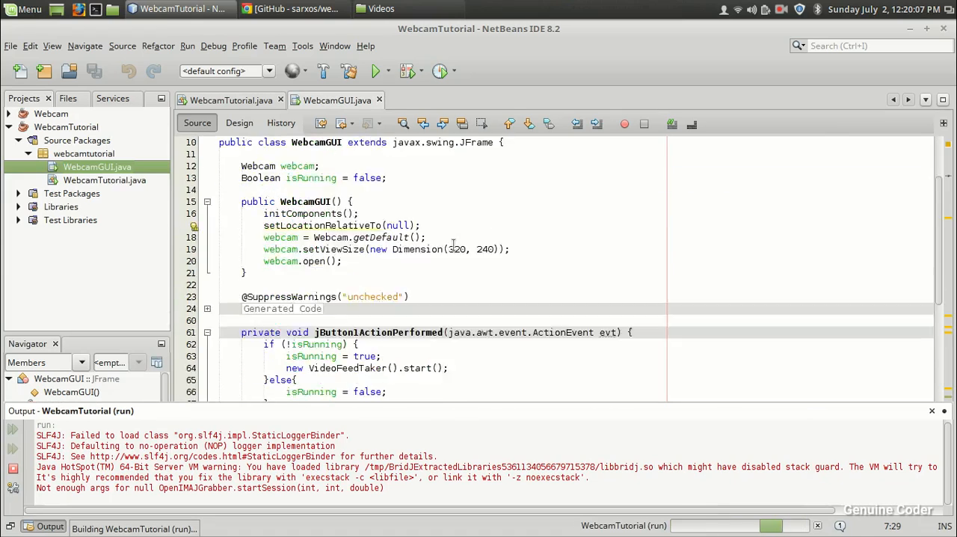
scroll("down", 3)
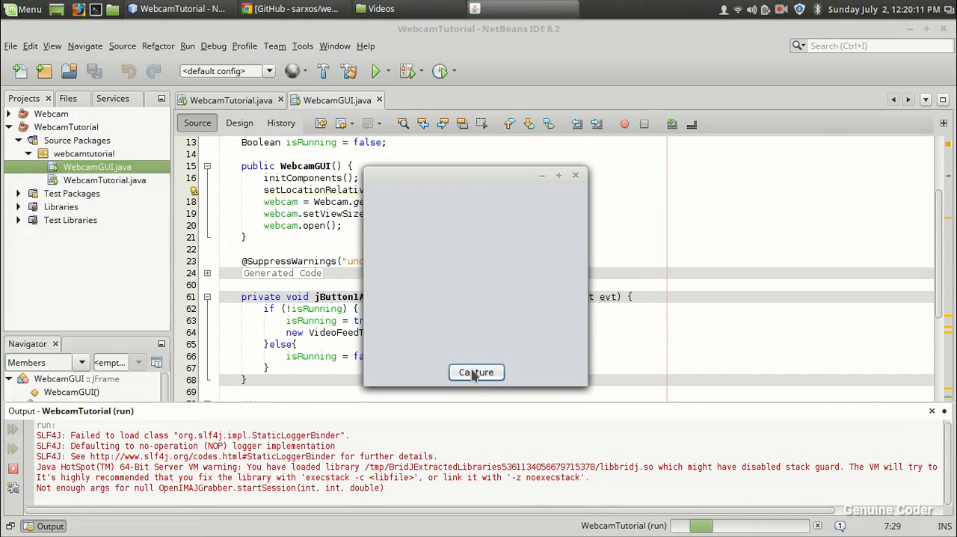
left_click(476, 373)
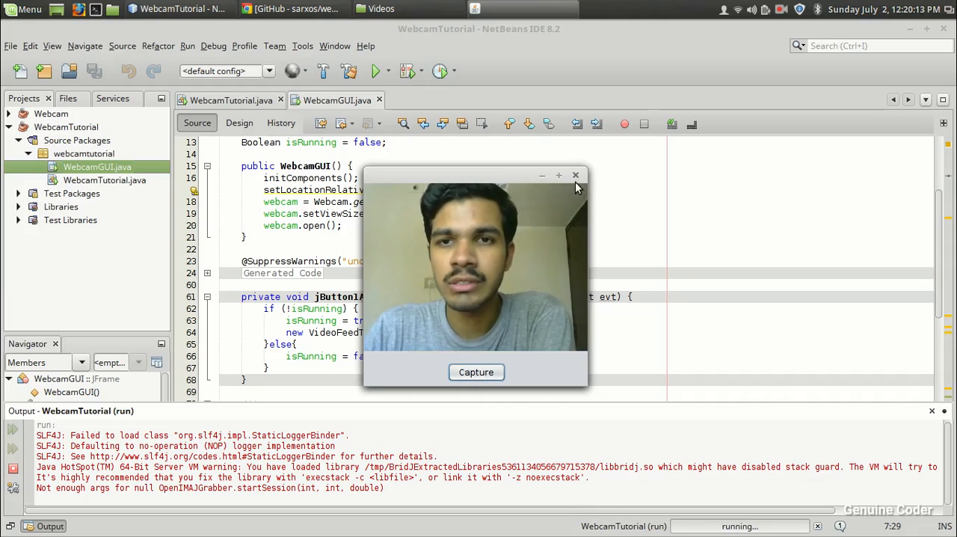
left_click(574, 175)
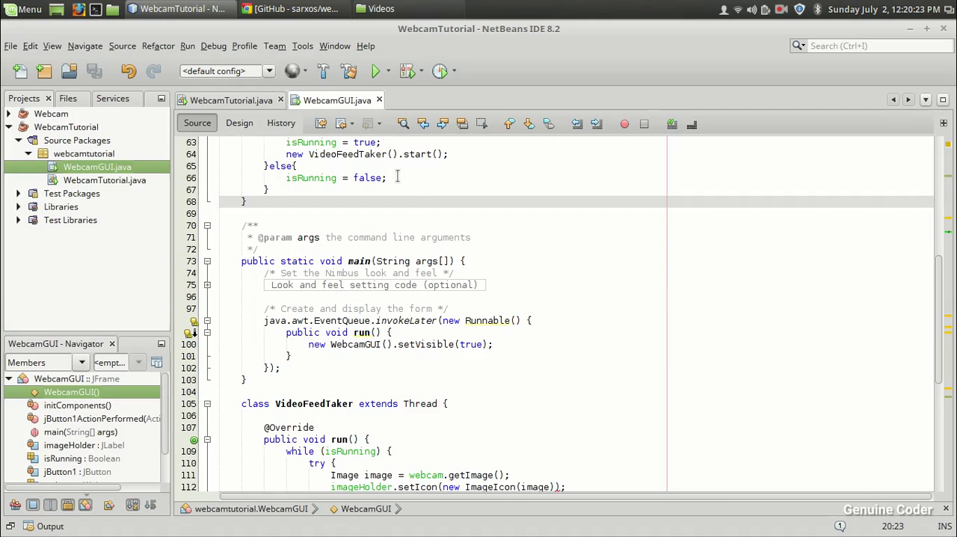
scroll("down", 3)
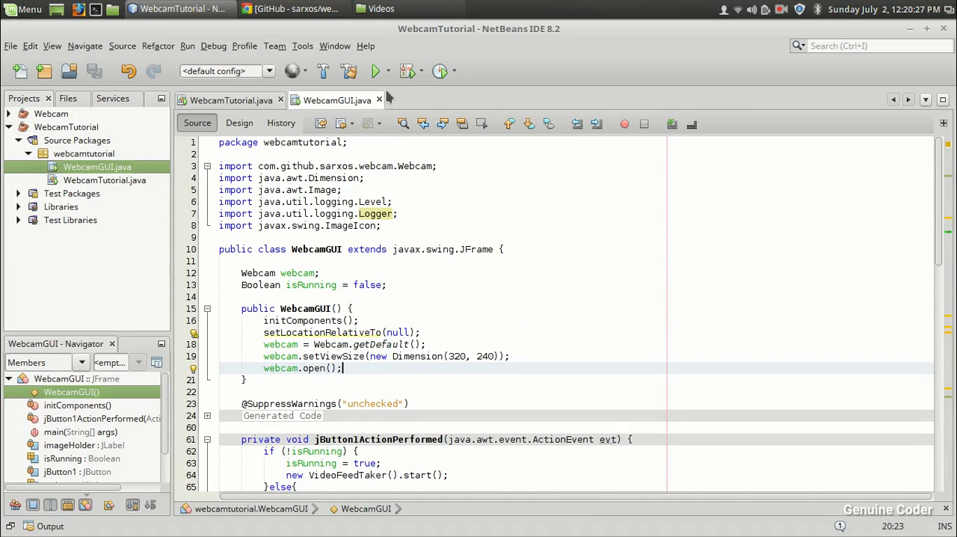
left_click(230, 99)
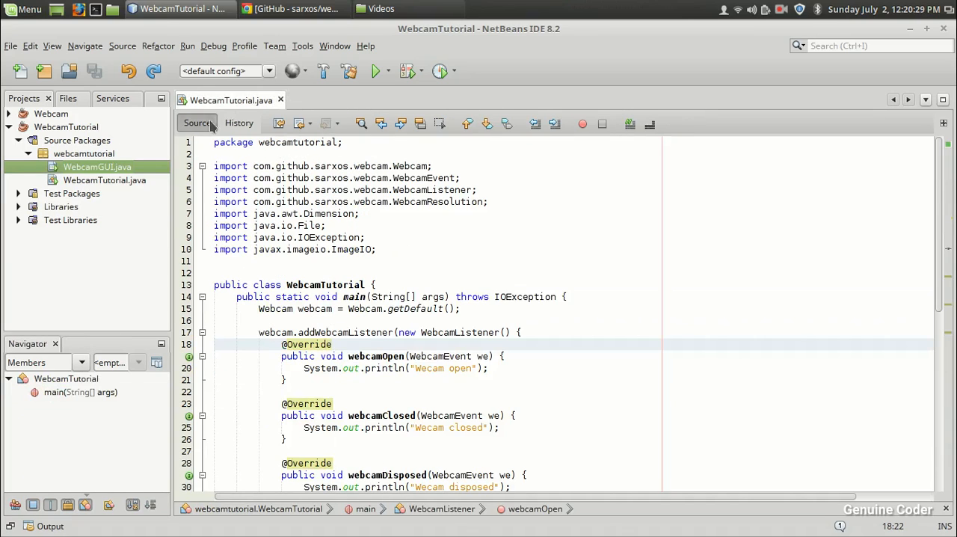
Step: Create a new Java class WebcamPanelTutorial in the webcamtutorial package
right_click(84, 153)
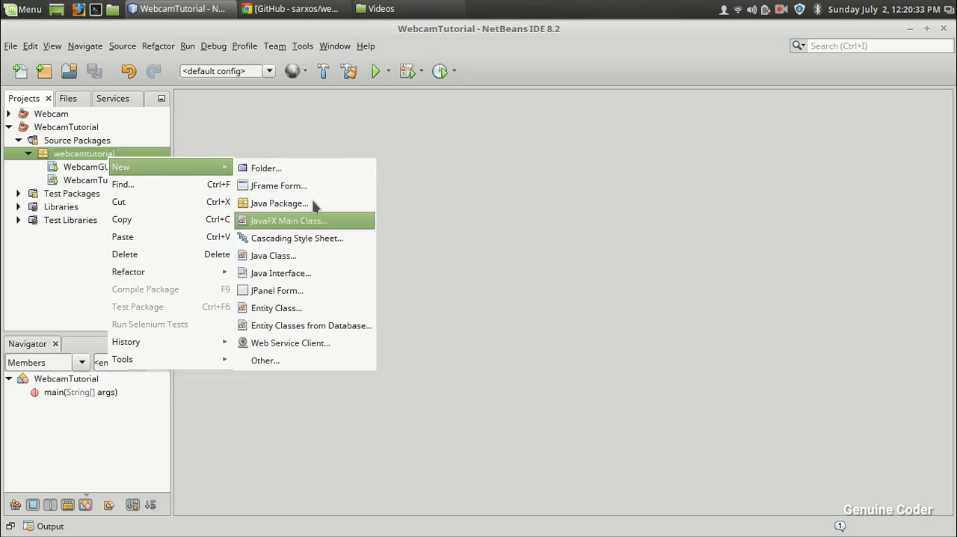
mouse_move(315, 299)
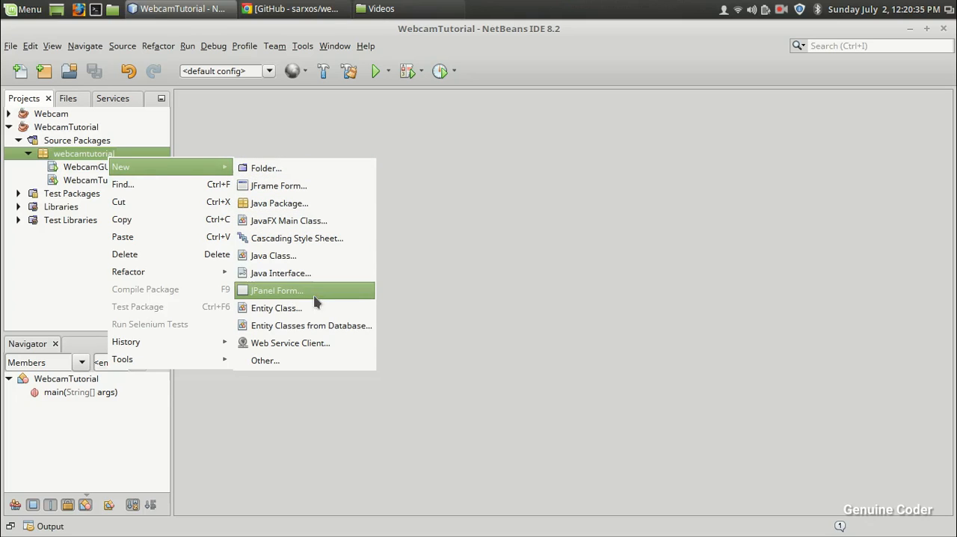
left_click(274, 254)
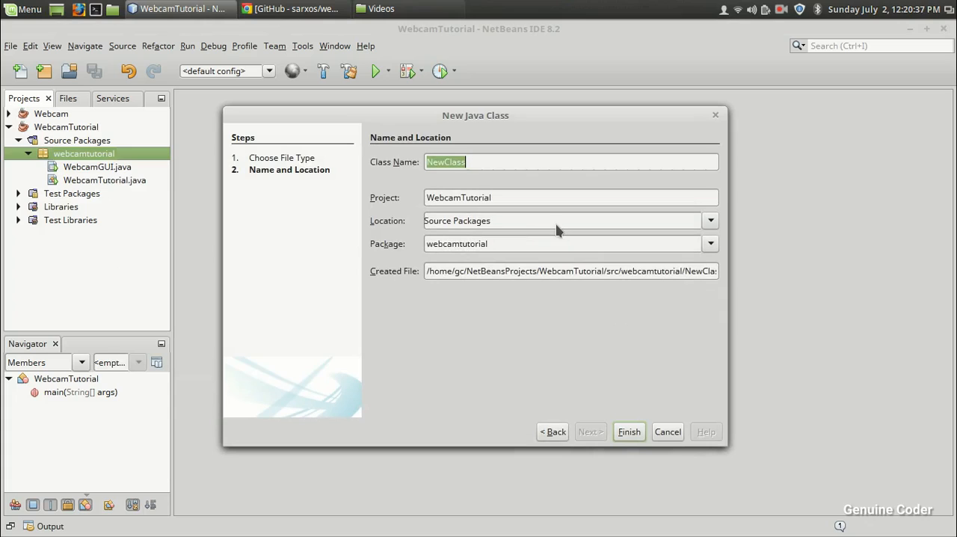
type("Webcam")
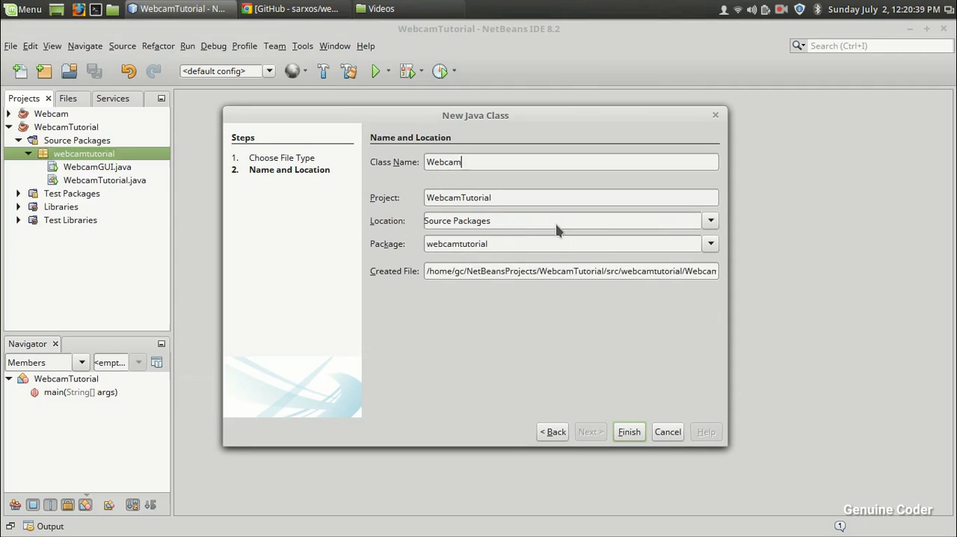
type("Panel")
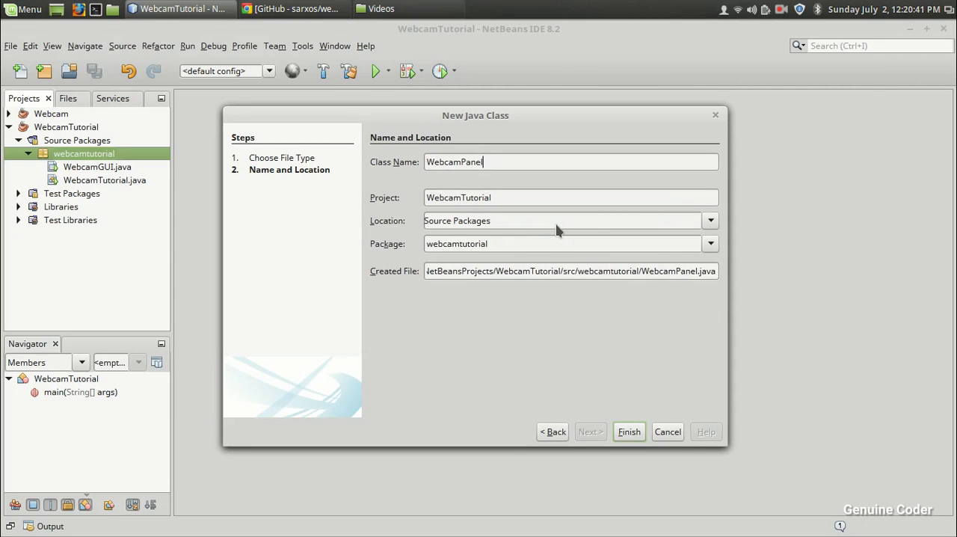
type("Tutorial")
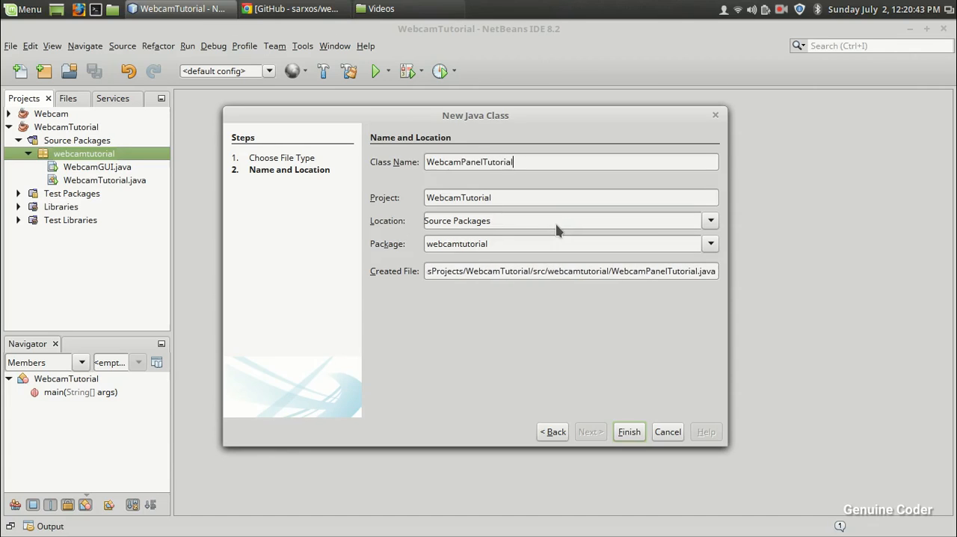
left_click(628, 430)
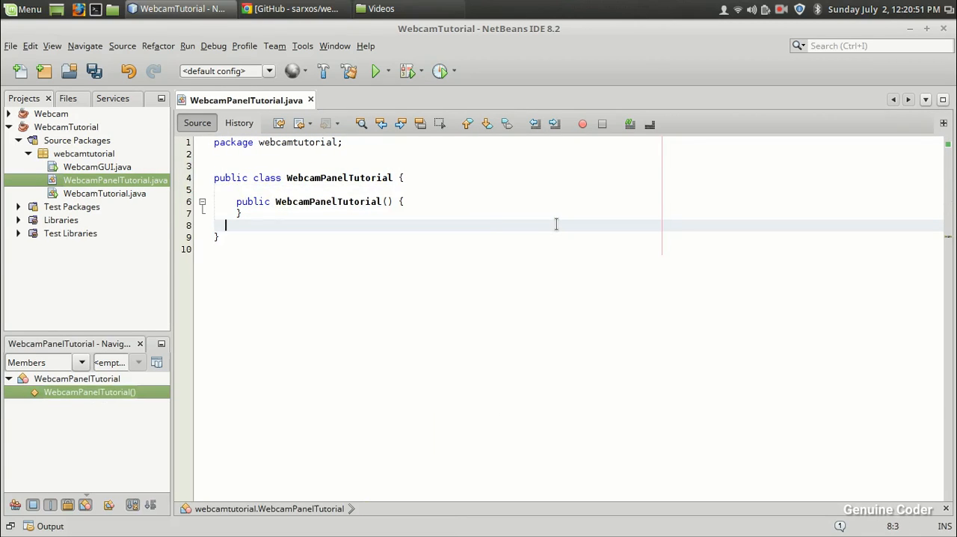
Step: Replace the generated constructor with an empty public static void main(String[] args) method
key("ctrl+space")
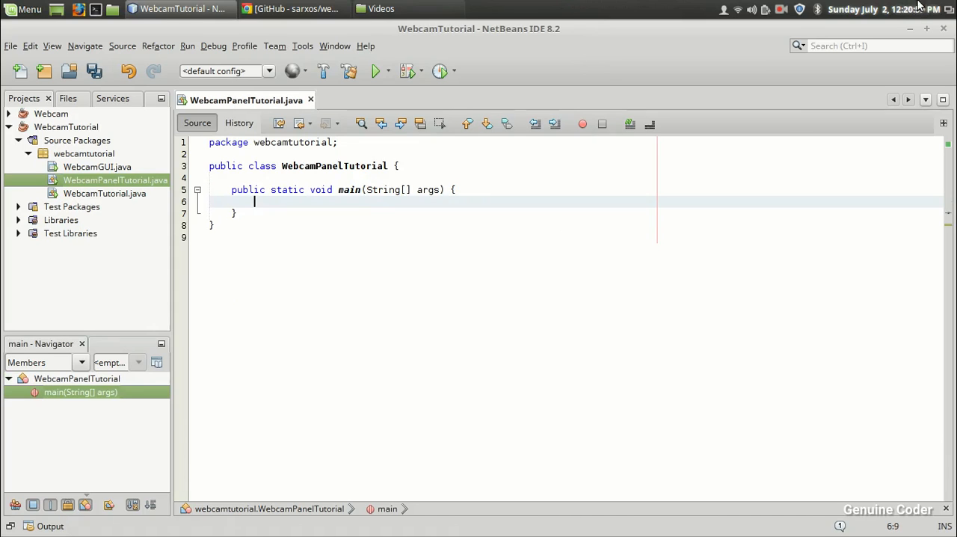
left_click(791, 9)
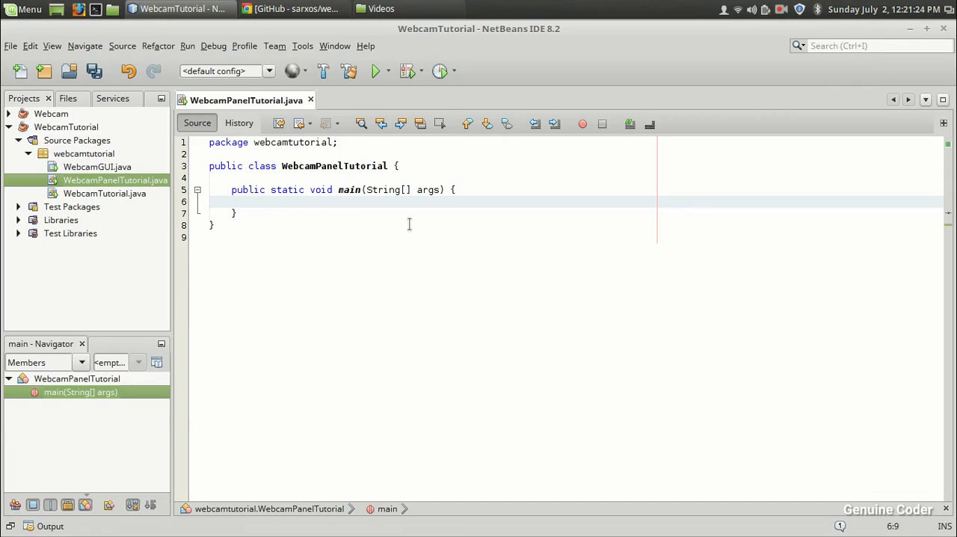
Step: Declare Webcam webcam = Webcam.getDefault(); in main, importing the Webcam class
type("Webcam")
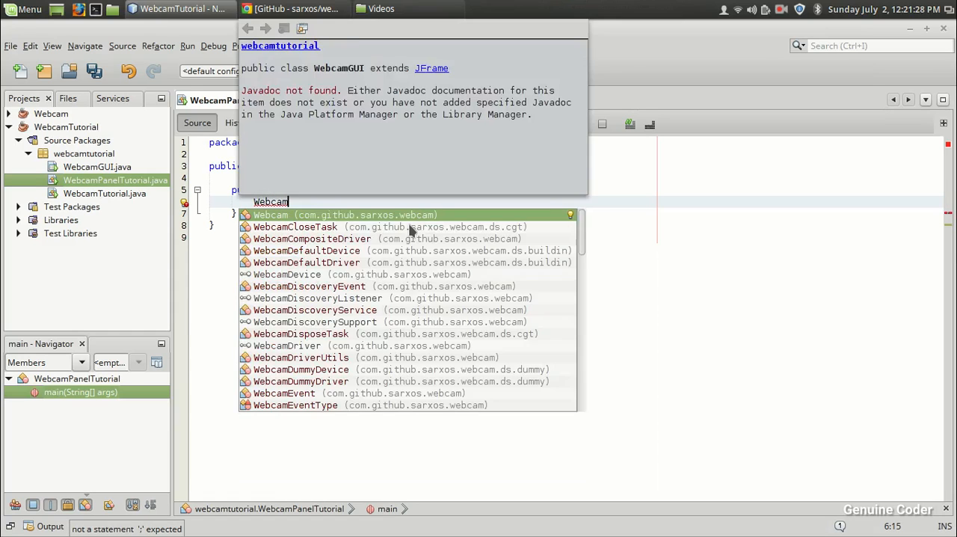
left_click(270, 215)
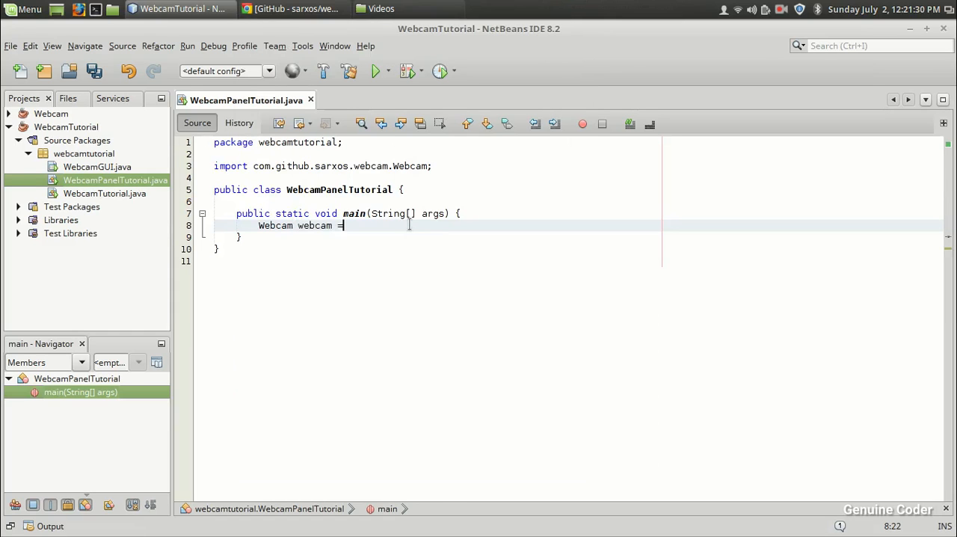
type("Webcam.getDefault();")
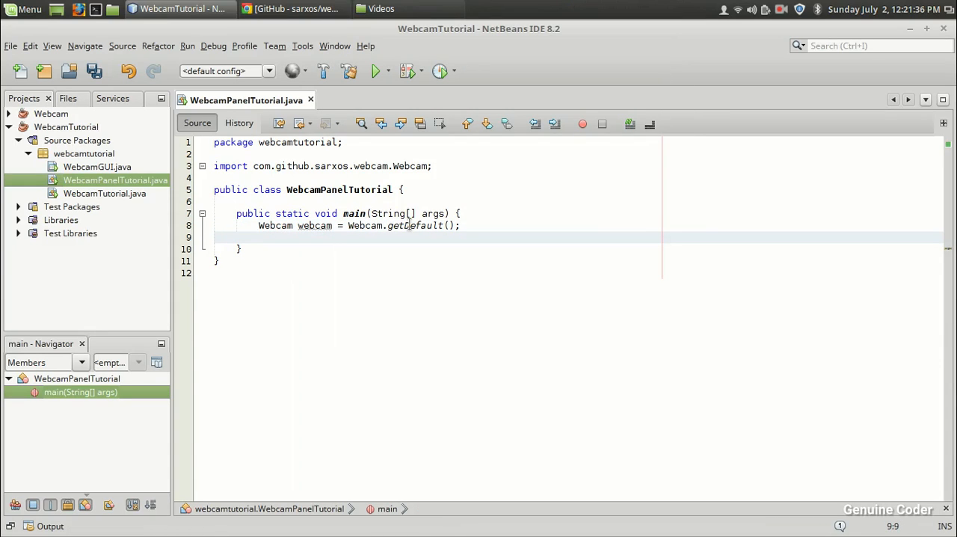
type("webcam.setViewSize();")
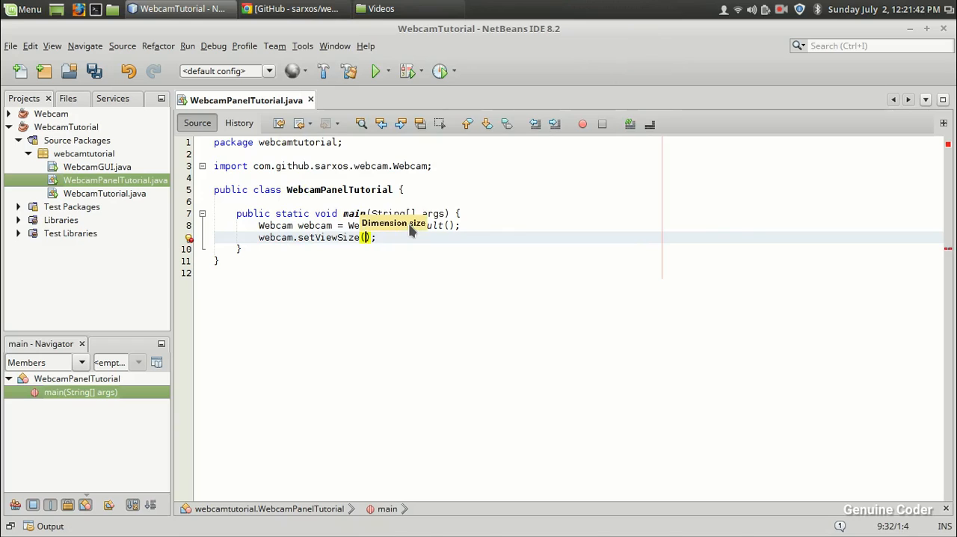
Step: Set the webcam view size to WebcamResolution.VGA.getSize()
type("Dime")
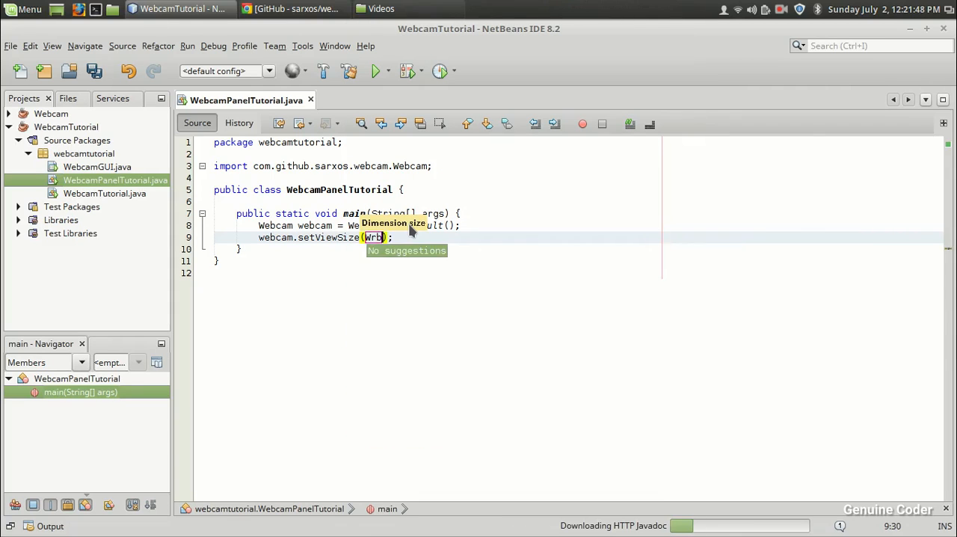
type("WebcamResolution.")
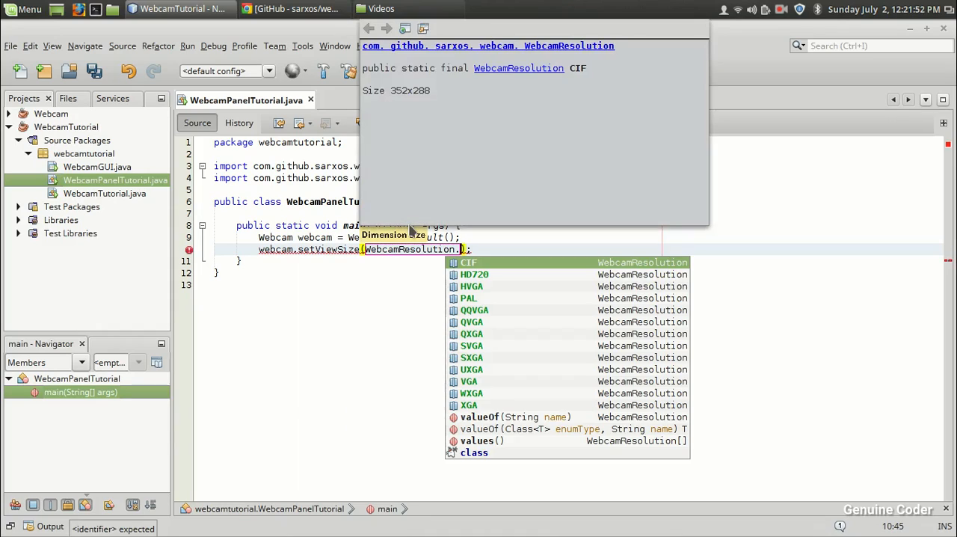
left_click(470, 381)
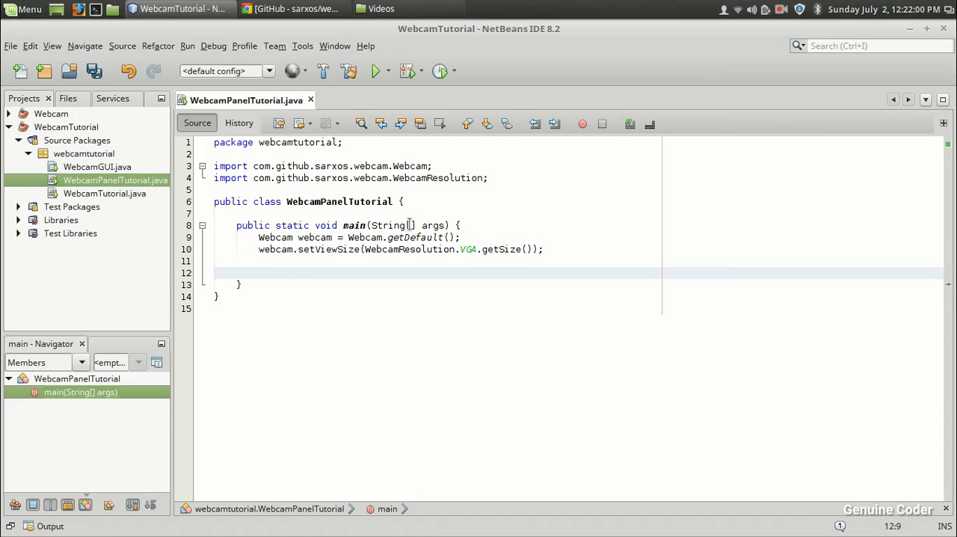
Step: Create a JFrame named frame and center it with setLocationRelativeTo
type("JFrame r")
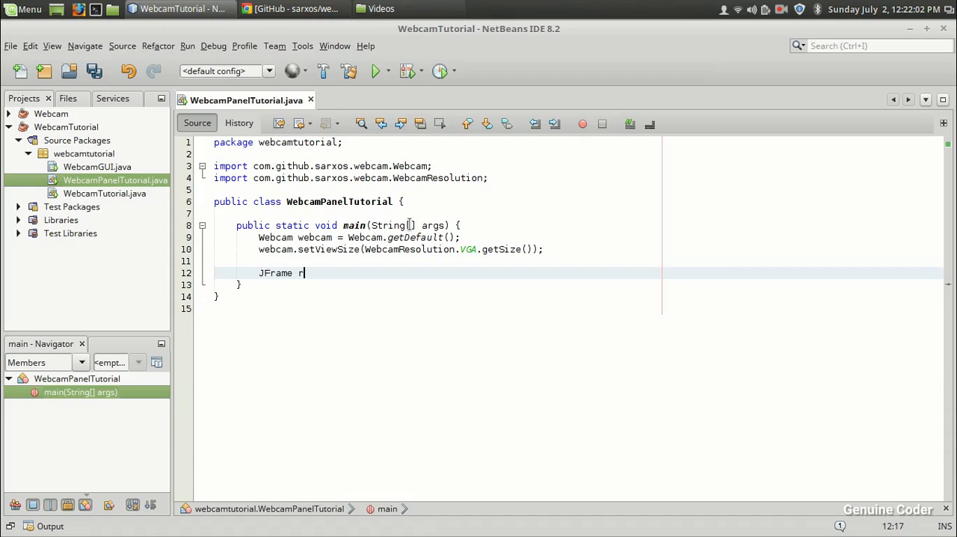
type("rame = new JFrame();")
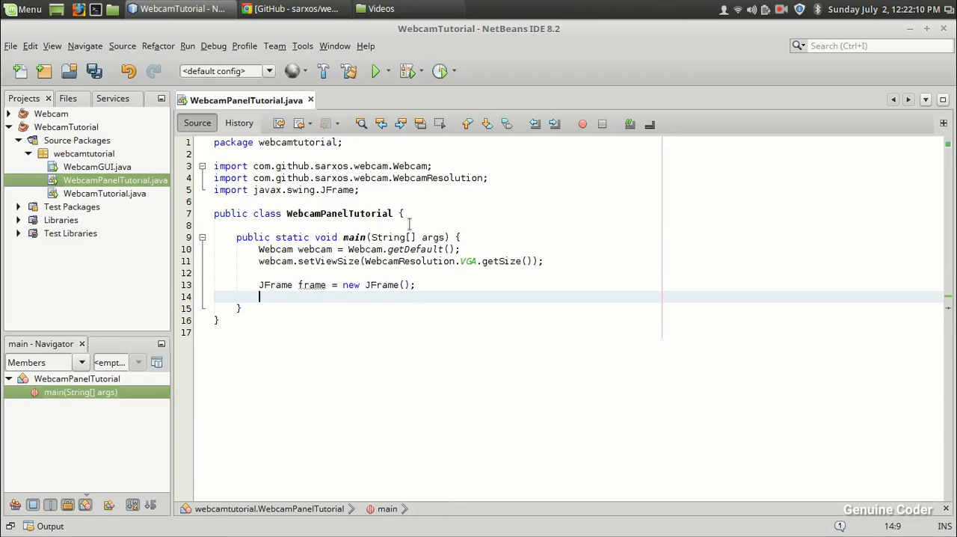
type("frame.setLocationRelativeTo(null);")
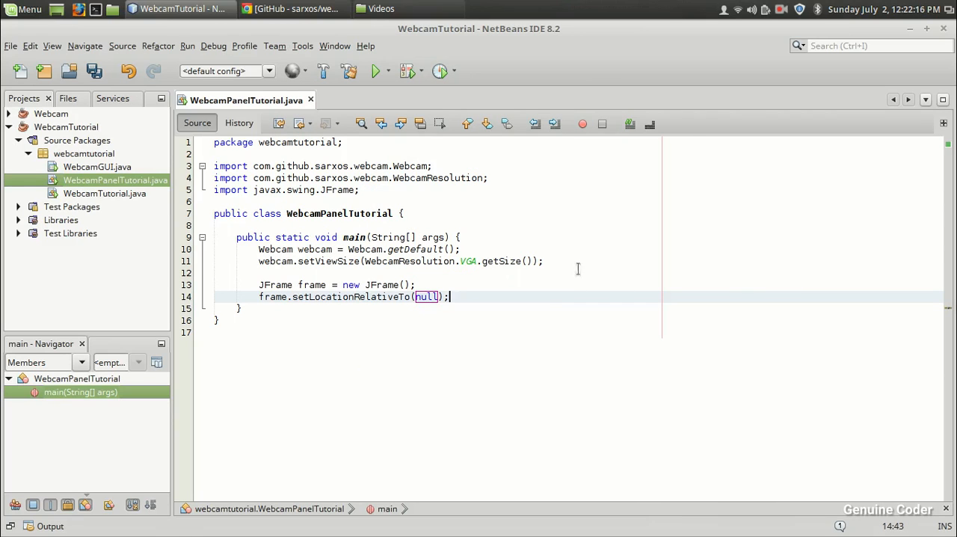
Step: Add frame.pack(); and frame.setVisible(true); after the location call
type("f")
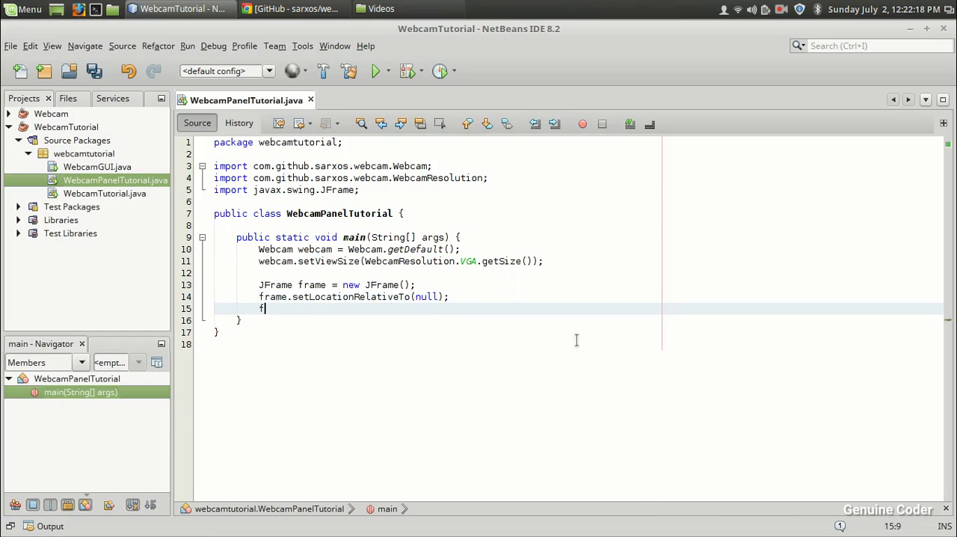
type("rame.pack();")
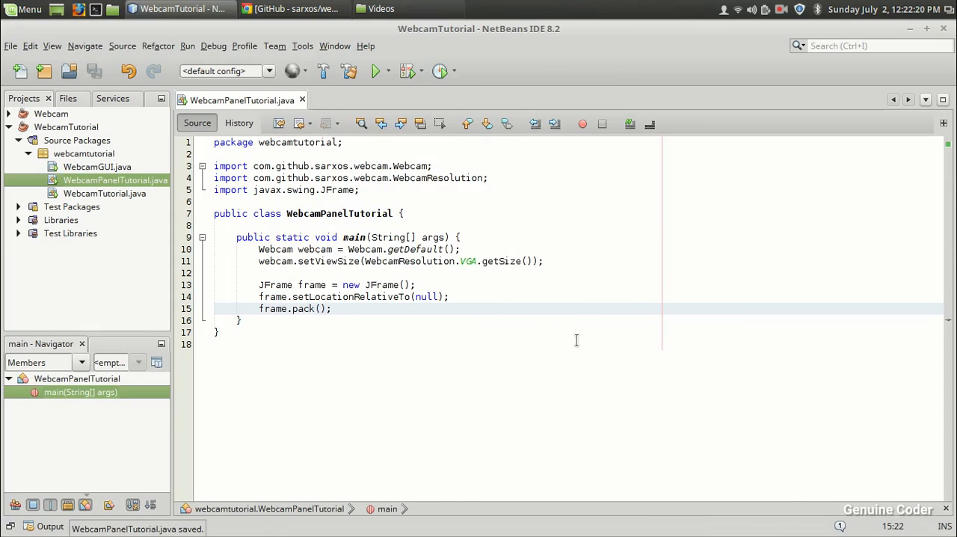
key("enter")
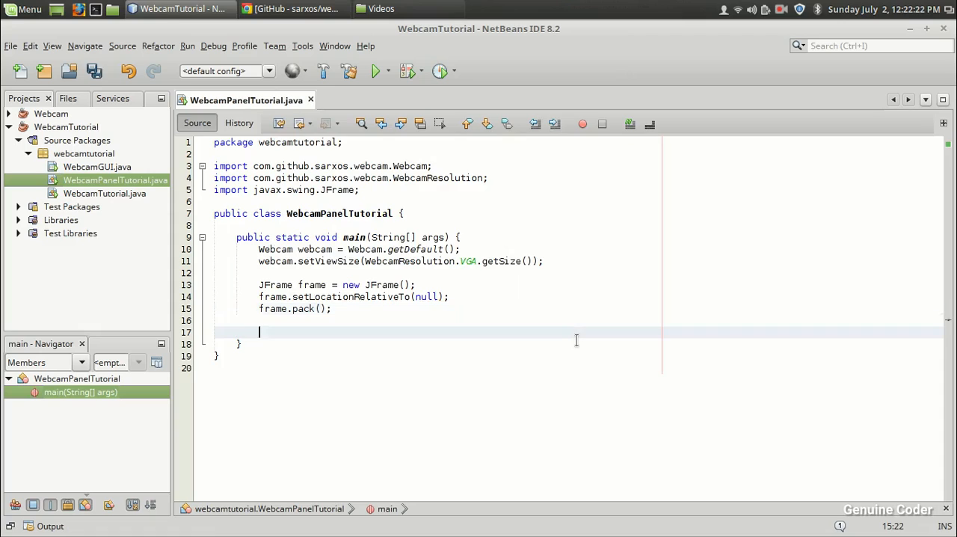
type("fr")
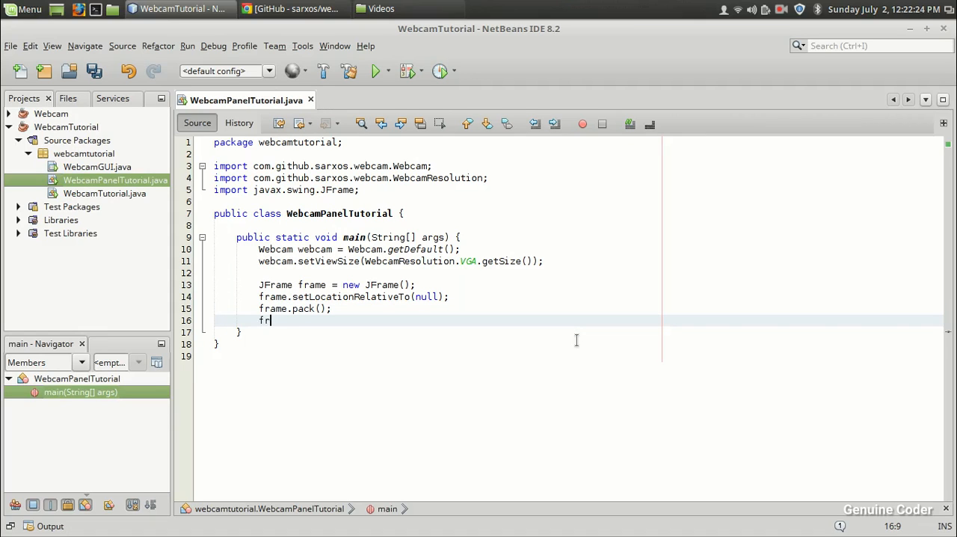
type("ame.setVs")
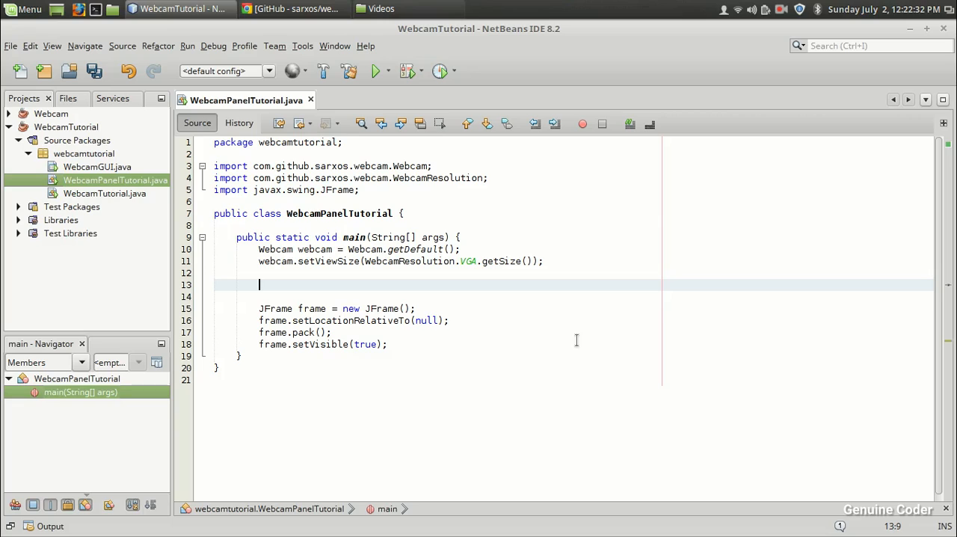
Step: Write WebcamPanel webcamPanel = new WebcamPanel(webcam); with import and add it to the frame
type("Webcam")
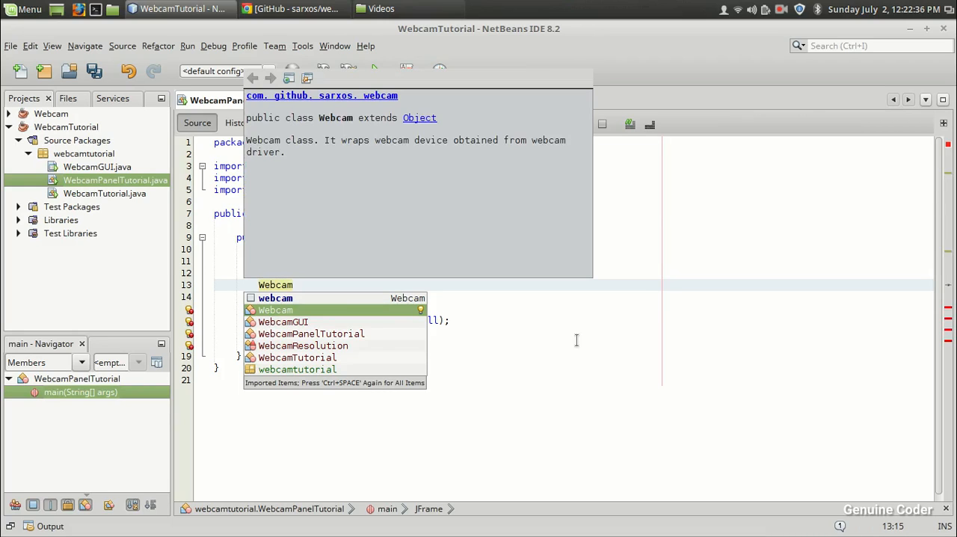
type("WebcamPanel(webcam);")
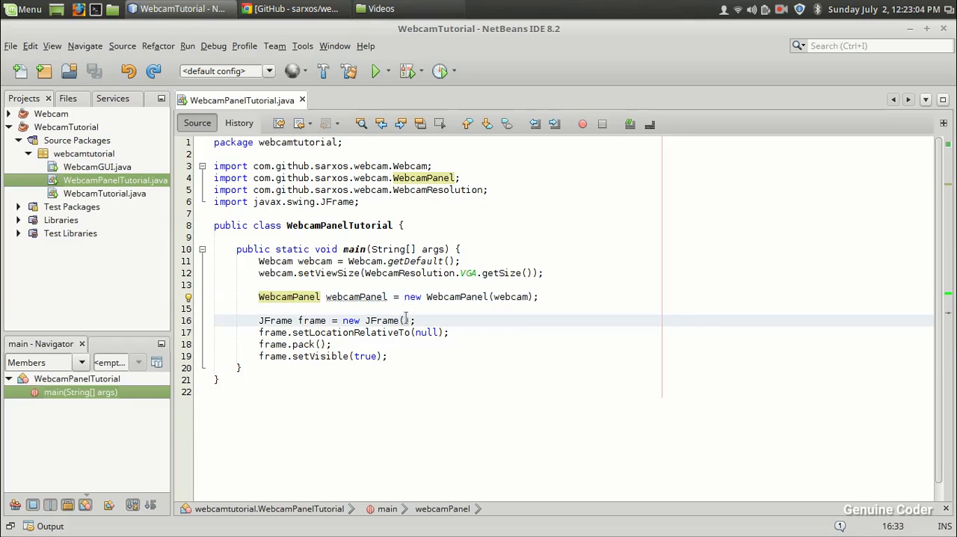
type("webcamPanel);")
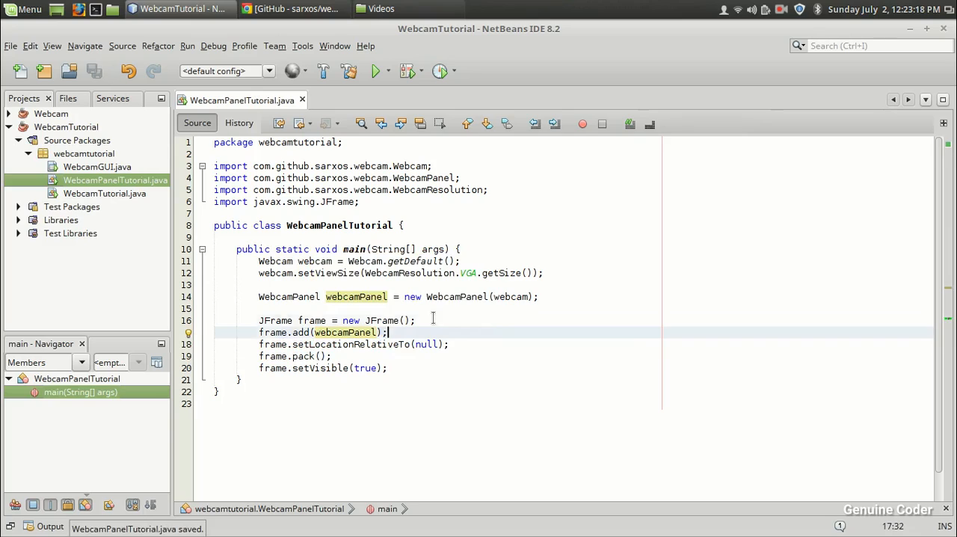
type("webcamPanel.")
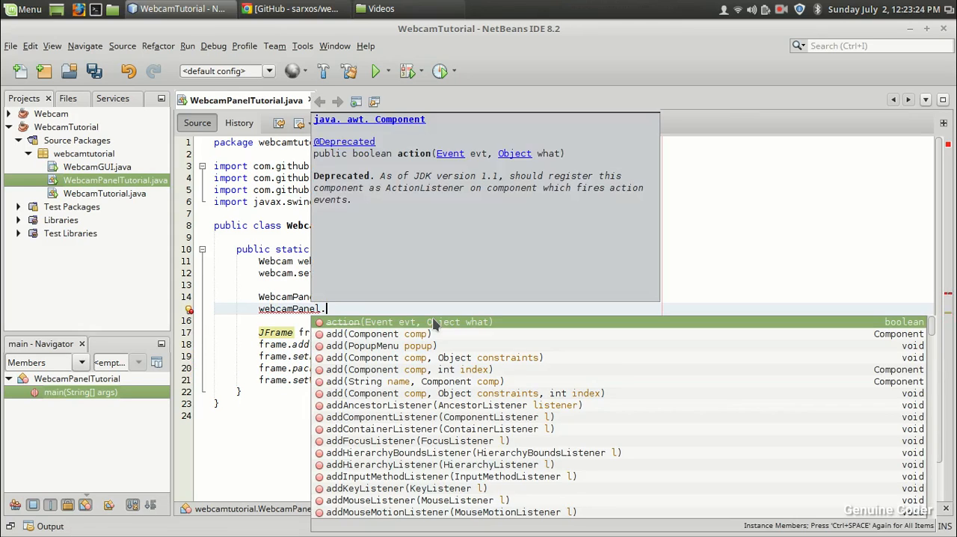
Step: Call webcamPanel.setImageSizeDisplayed(true) chosen from code completion
type("set")
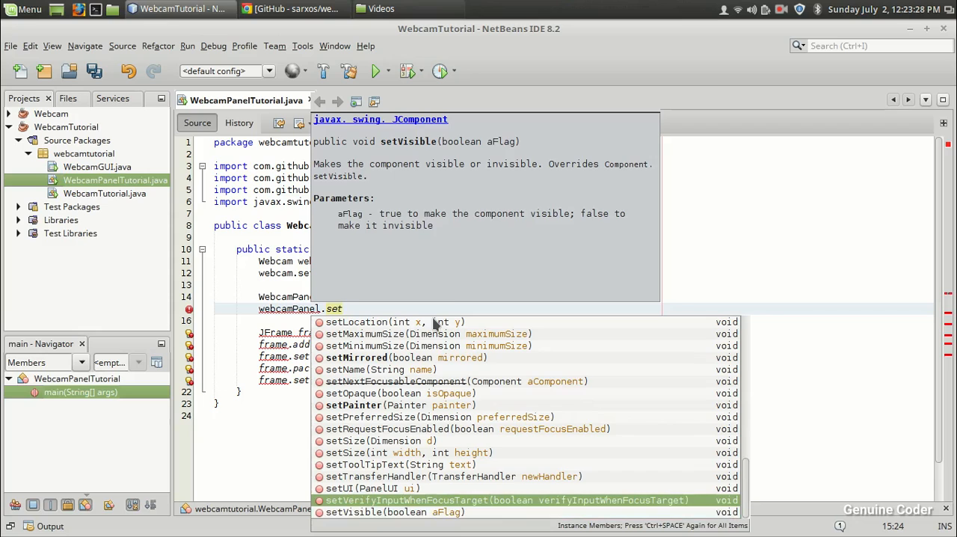
left_click(356, 356)
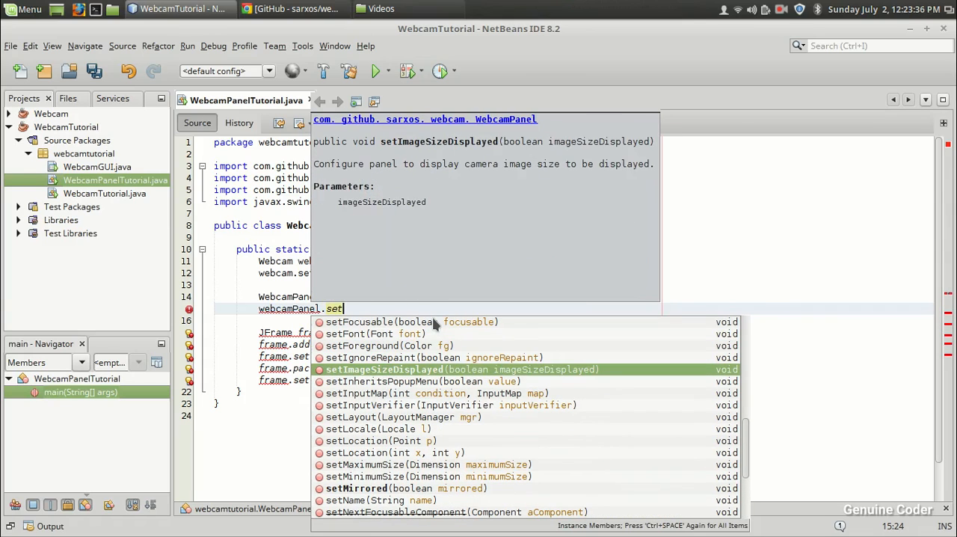
left_click(384, 370)
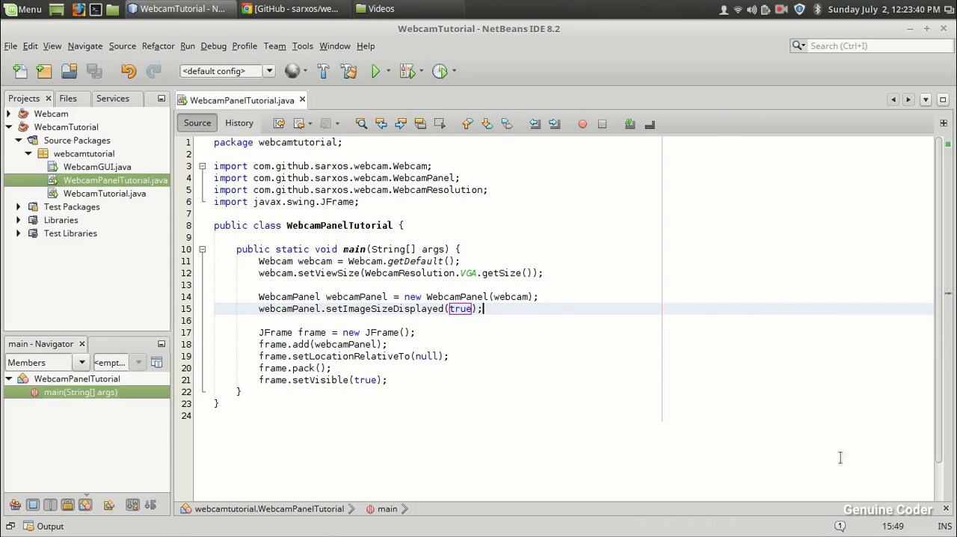
mouse_move(521, 296)
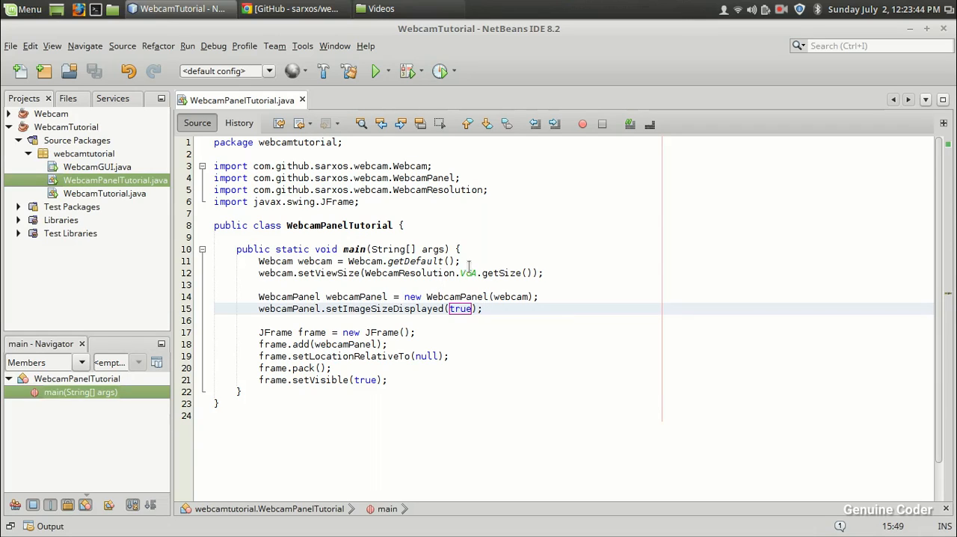
Step: Run WebcamPanelTutorial.java, check the 640x480 live webcam window and close it
right_click(112, 179)
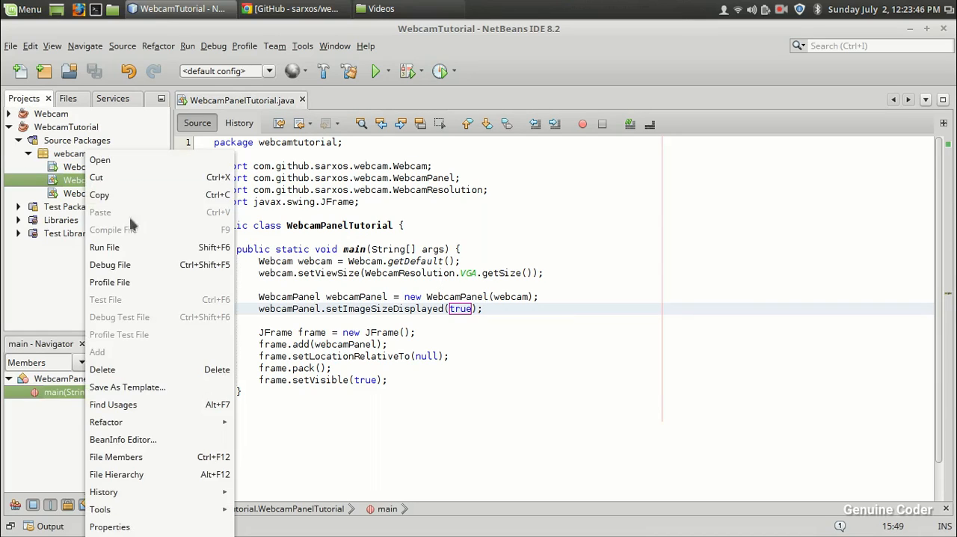
left_click(104, 247)
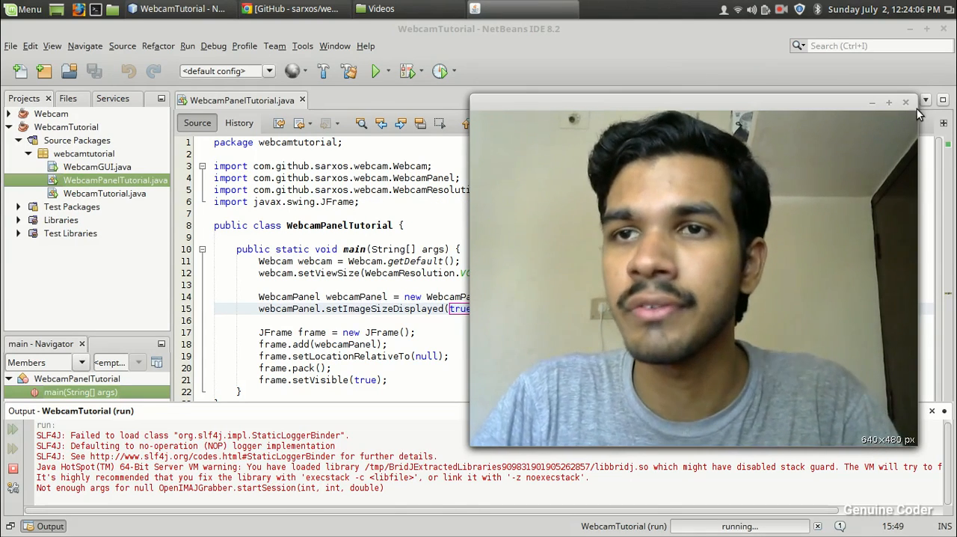
left_click(904, 105)
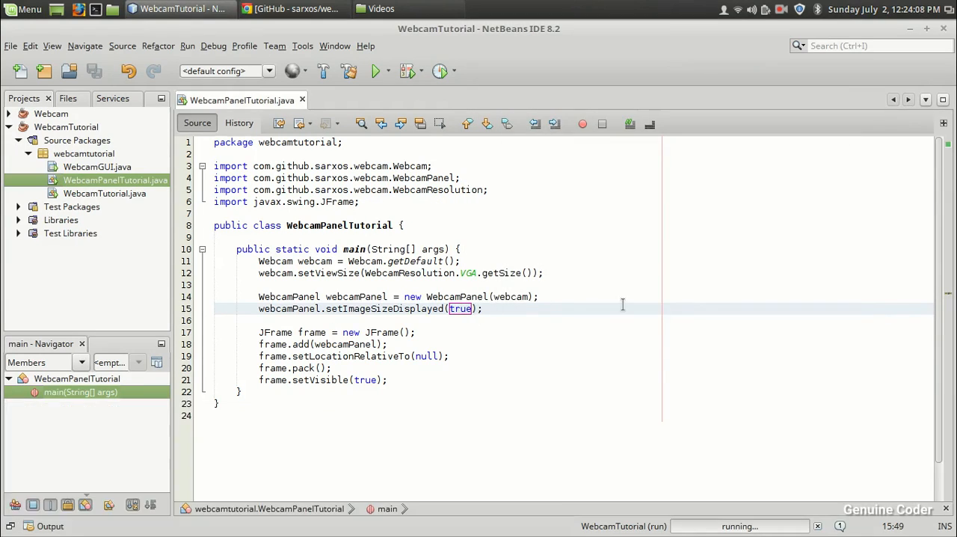
Step: Add webcamPanel.setFPSDisplayed(true); to show the frame rate
type("webcamPanel.s")
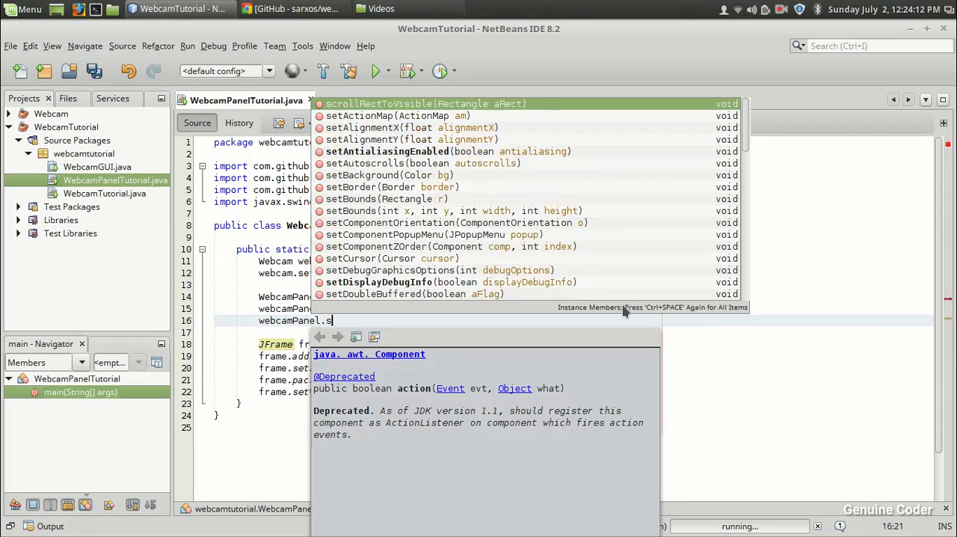
type("etFPSDisplayed(true);")
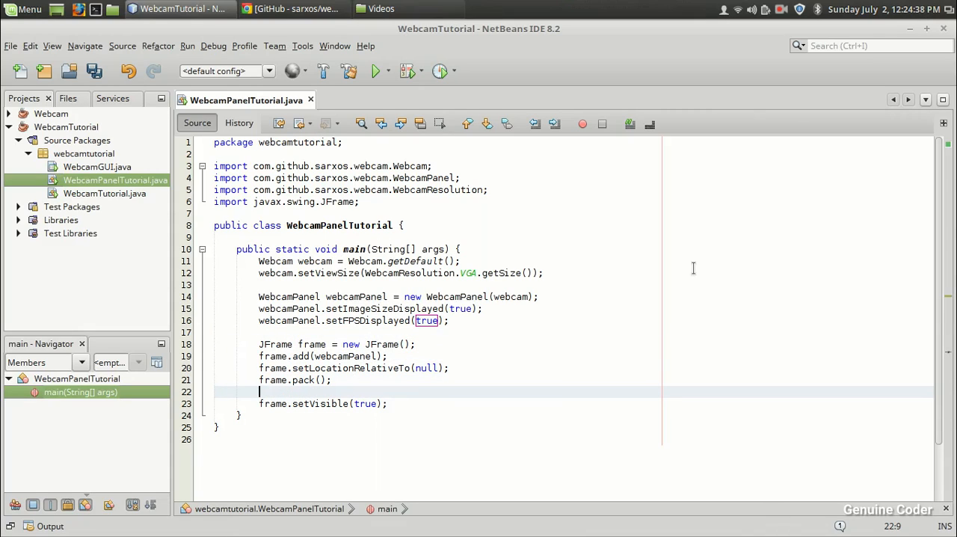
Step: Add frame.setDefaultCloseOperation(JFrame.EXIT_ON_CLOSE); and run the file again
type("frame.setDefaultCloseOperation(JF);")
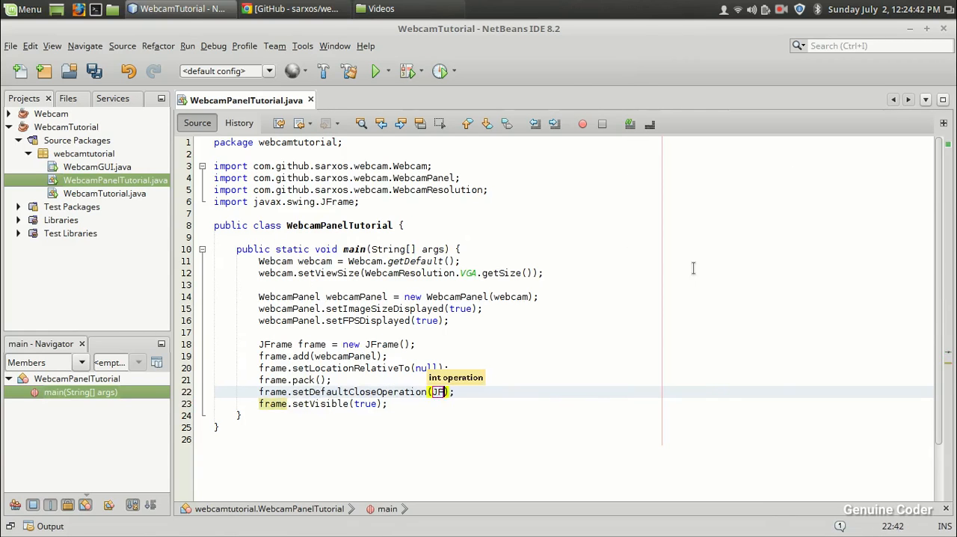
type("JFrame.EXIT_ON_CLOSE")
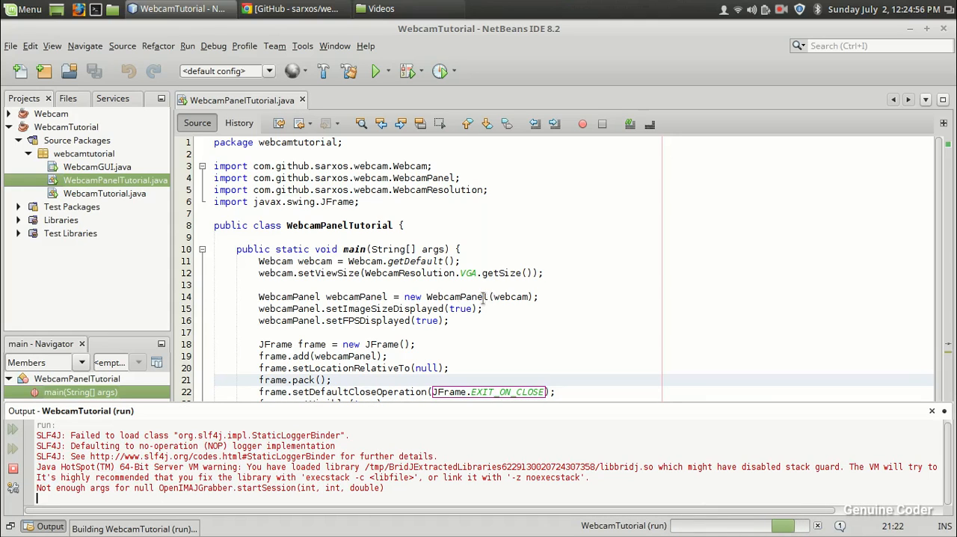
Step: Watch the webcam window showing FPS and image size, then close it to end the run
scroll("down", 3)
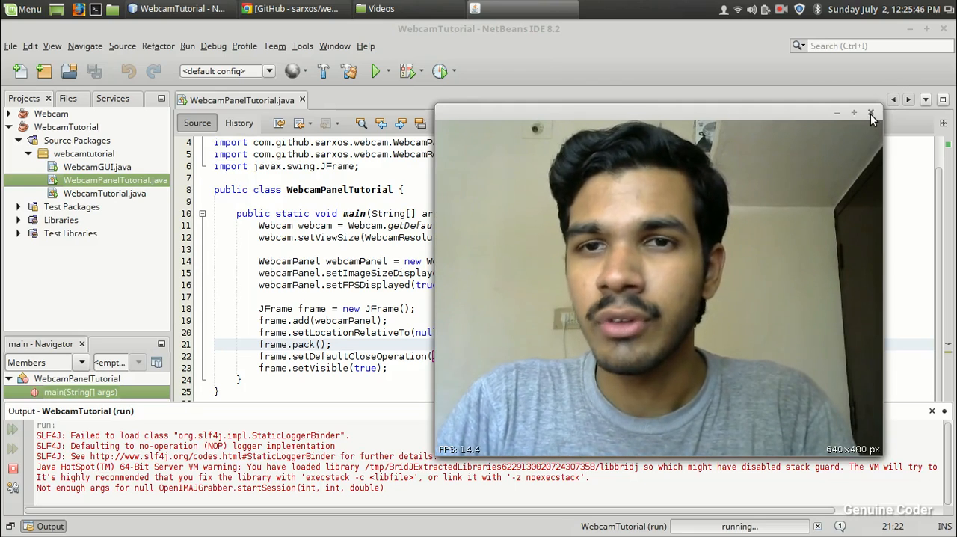
left_click(872, 112)
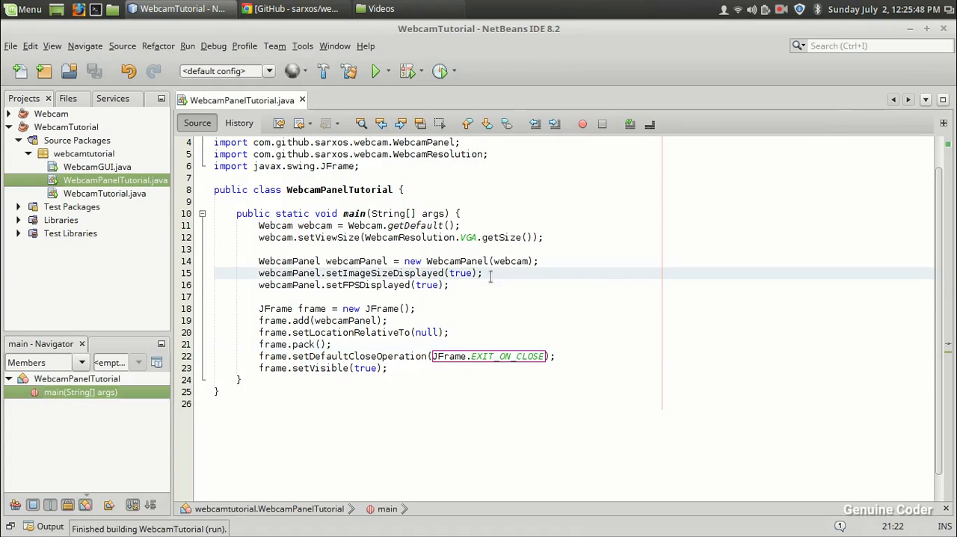
Step: Add webcamPanel.setMirrored(true); after the FPS display line
type("webcamPanel.")
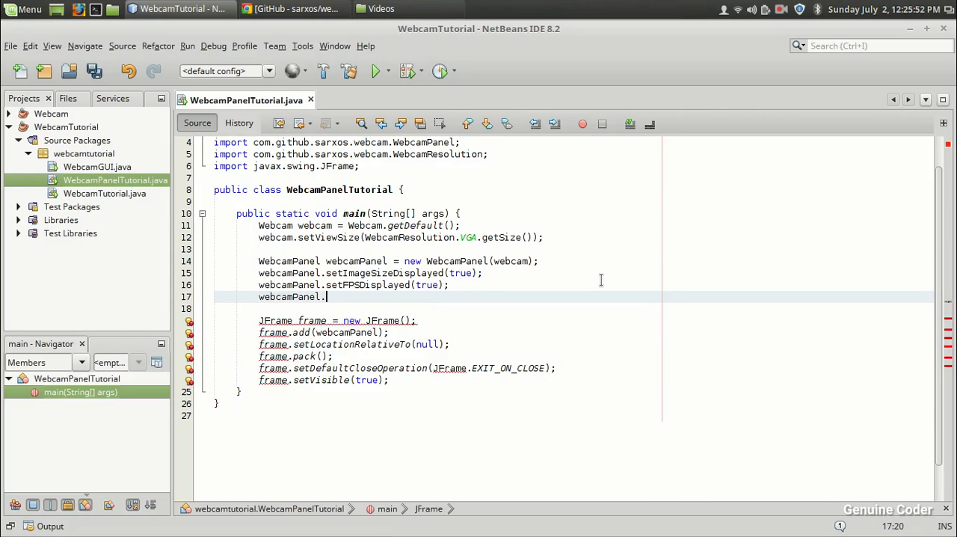
type("setMirrored(true);")
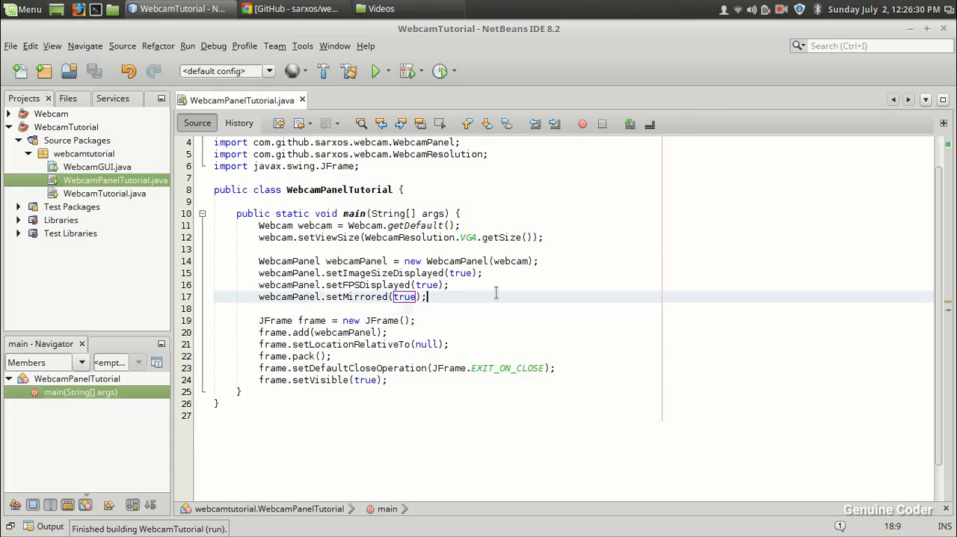
Step: Start a webcamPanel.setD call and select setDisplayDebugInfo from code completion
type("webcamPanel.setD")
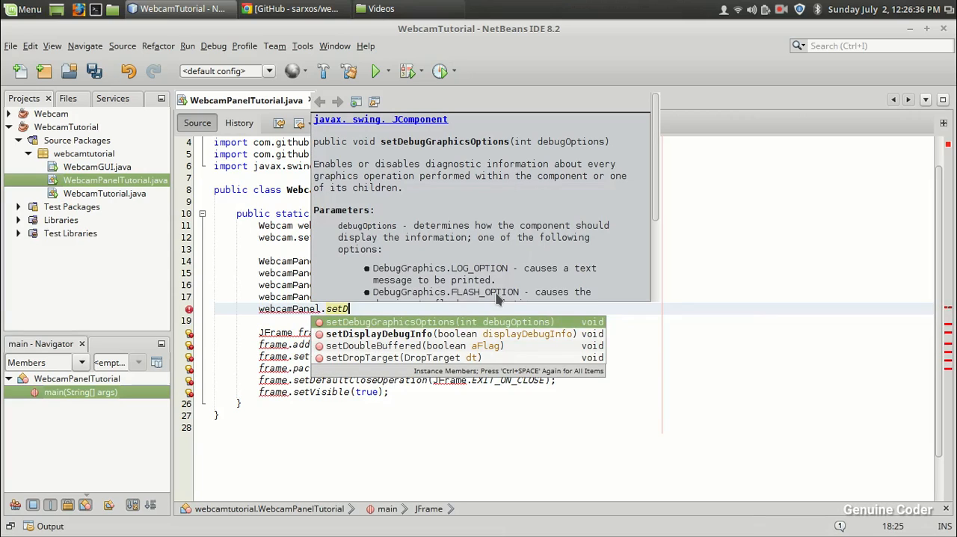
key("Down")
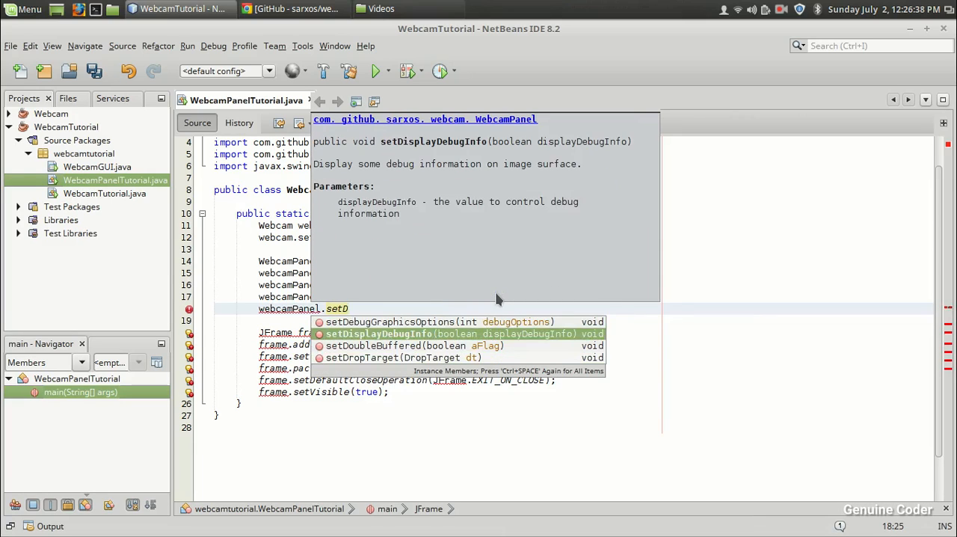